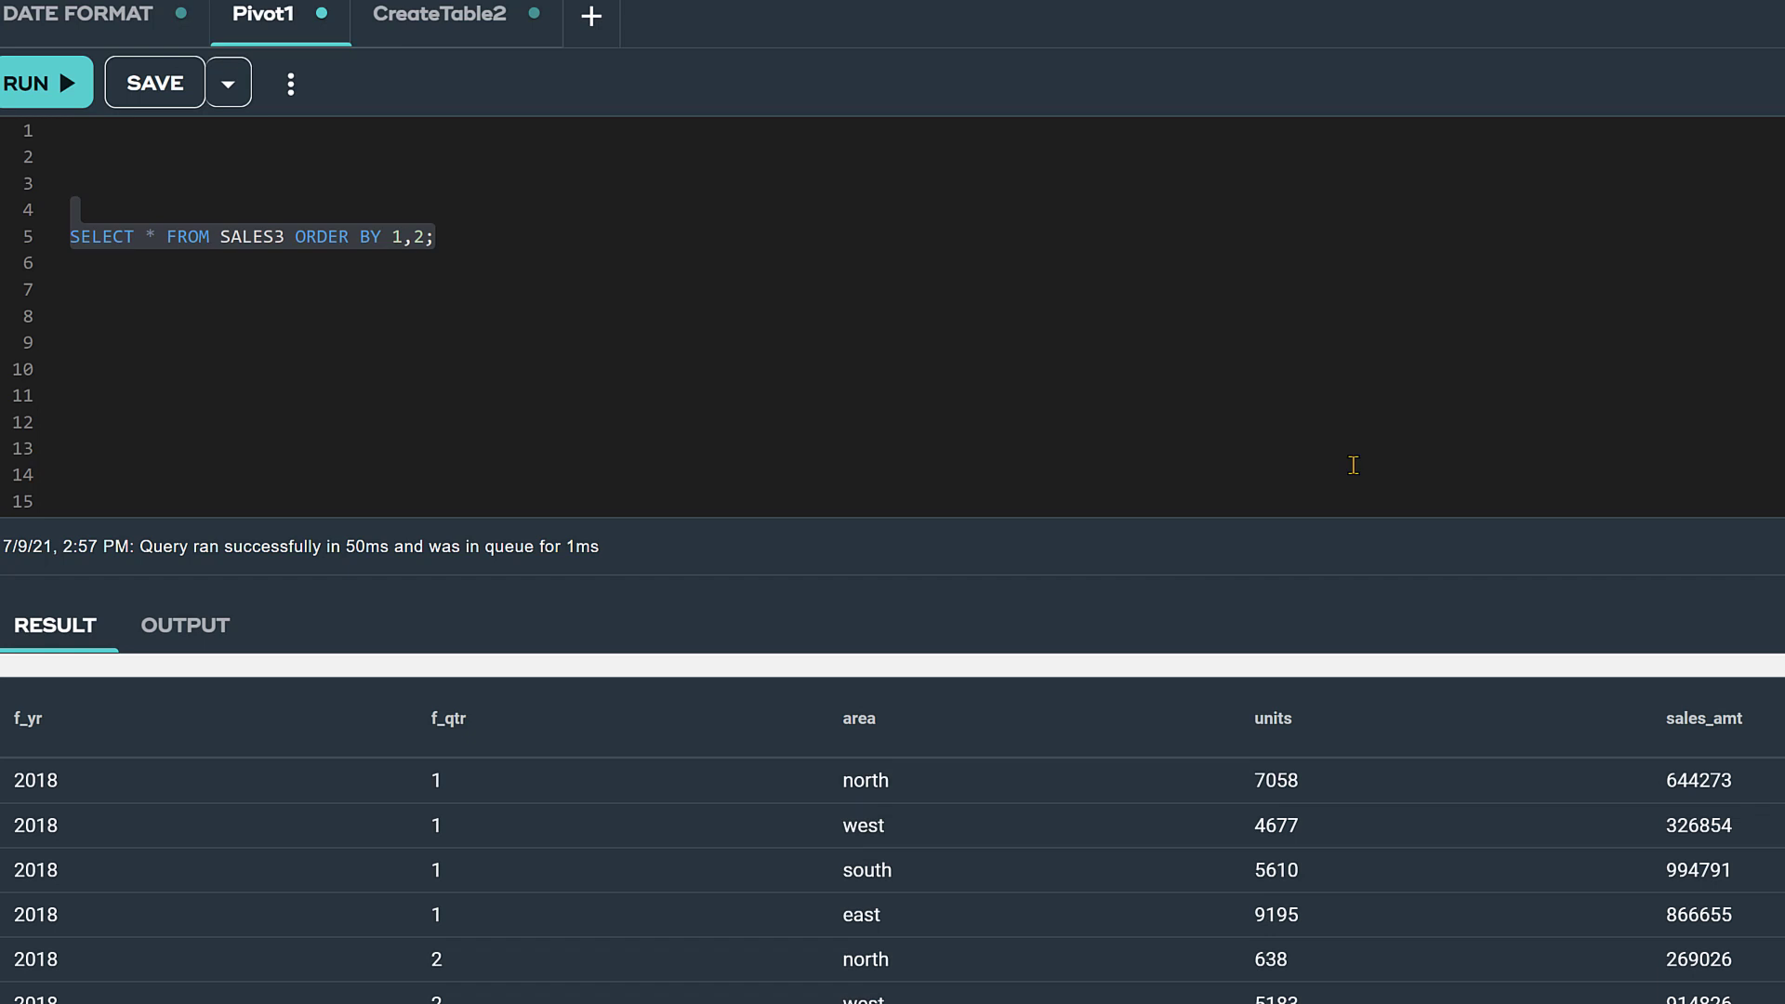
Select the SALES3 PIVOT query summing SALES_AMT into Q1–Q4 and start executing it.
left_click(448, 717)
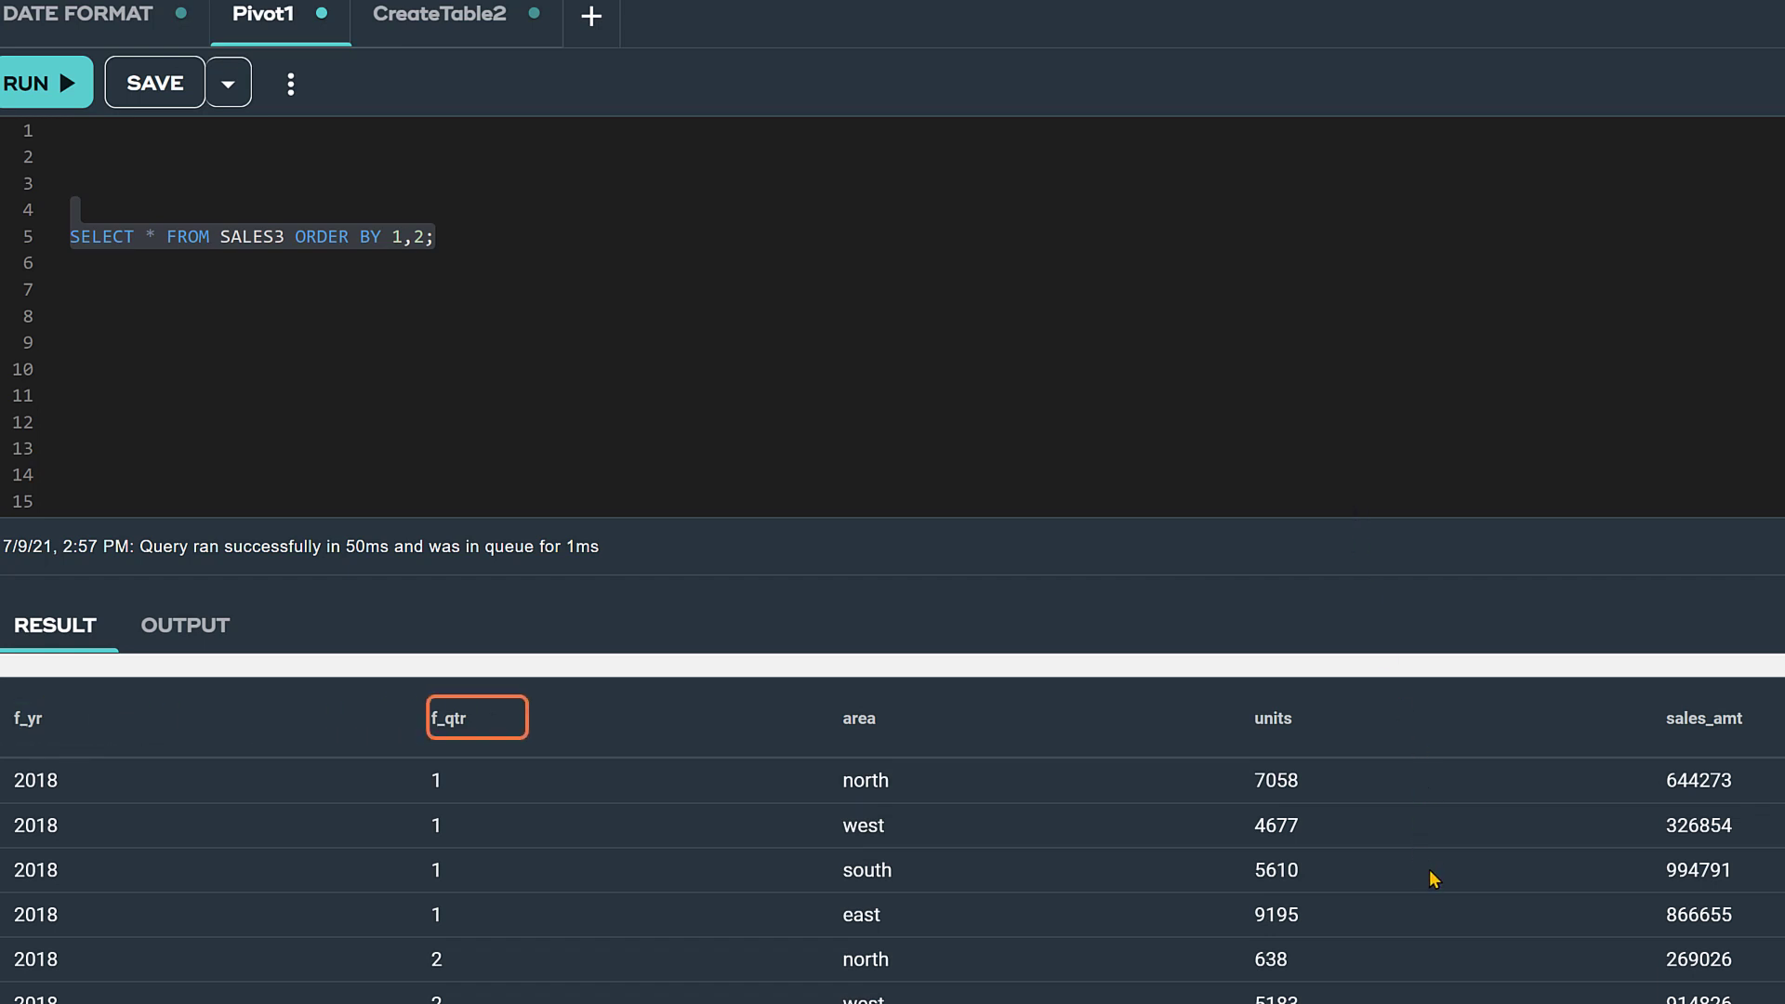
left_click(1710, 717)
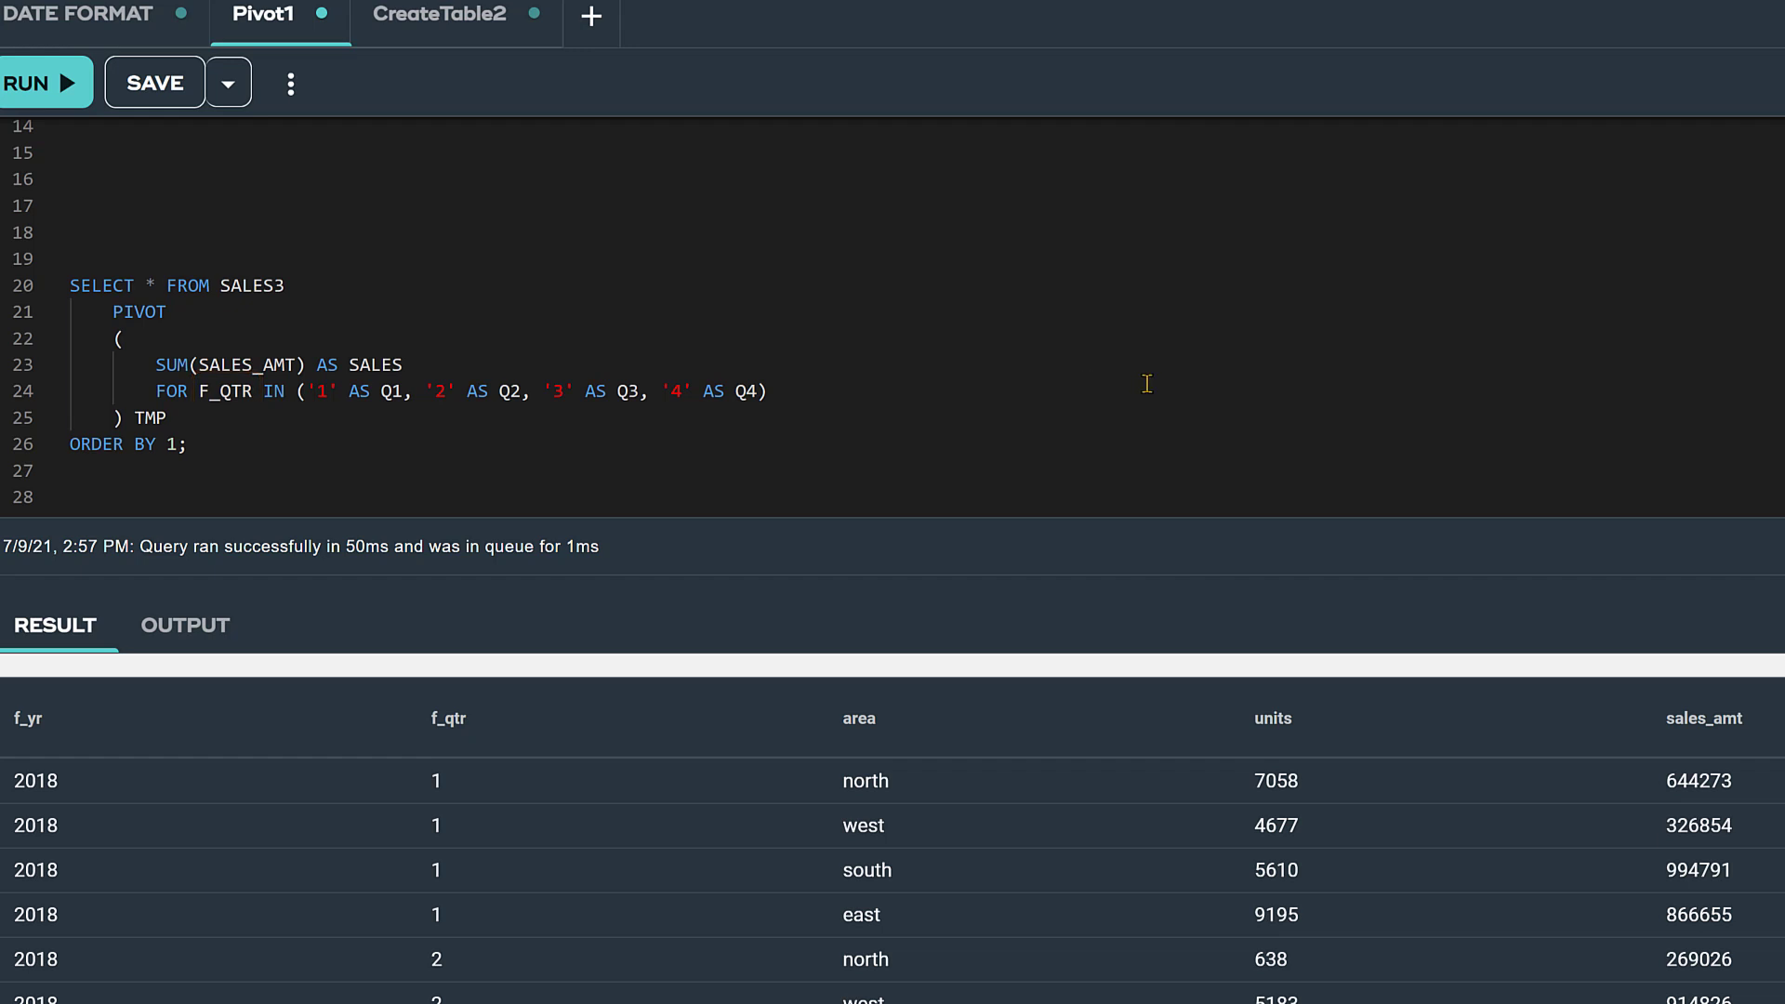
mouse_move(1131, 372)
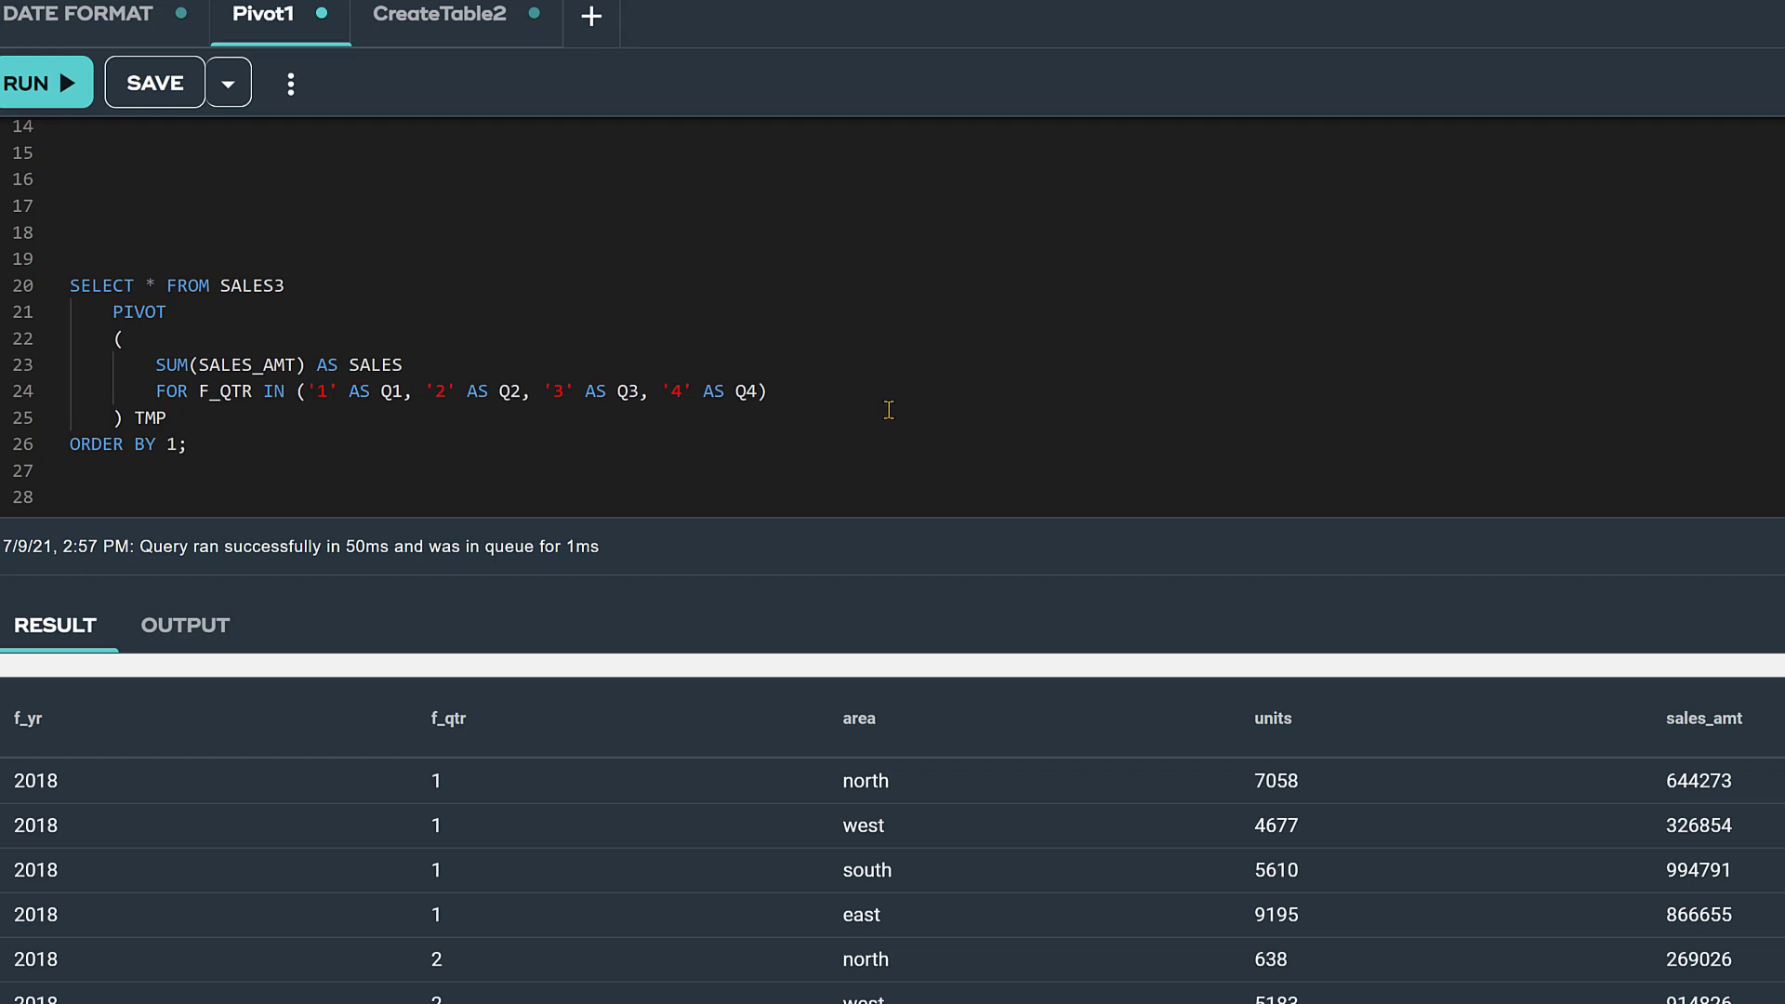
double_click(376, 365)
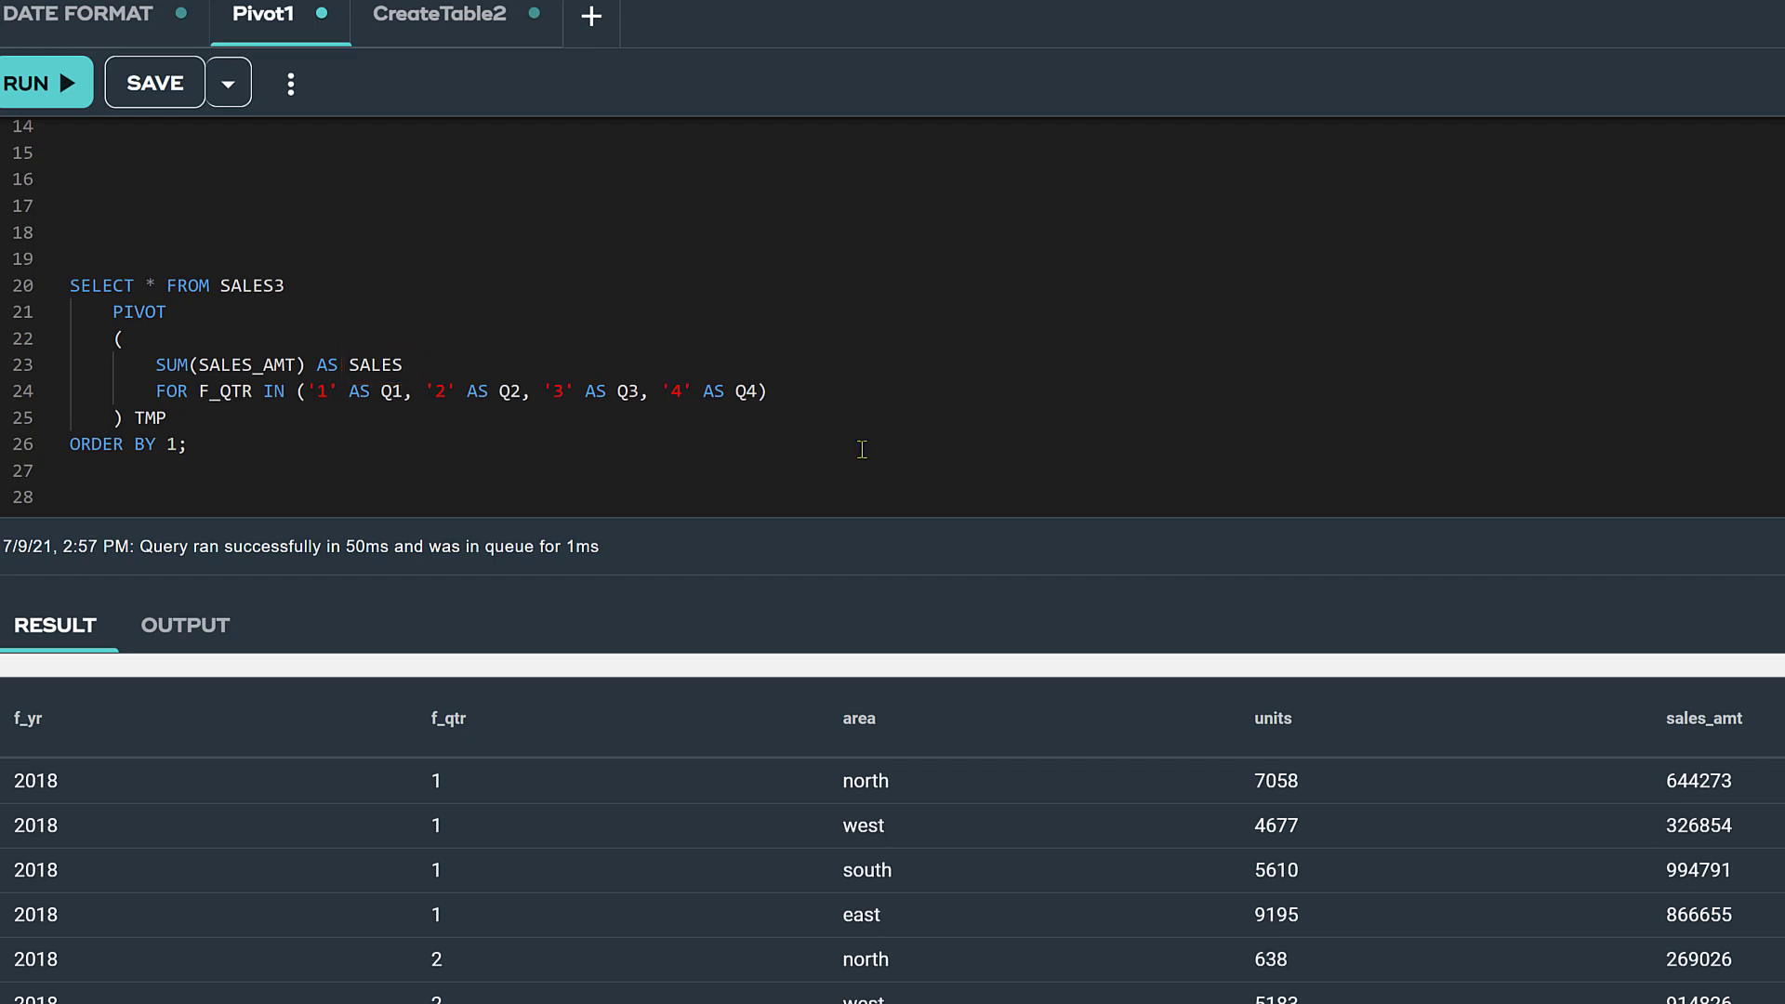
mouse_move(781, 475)
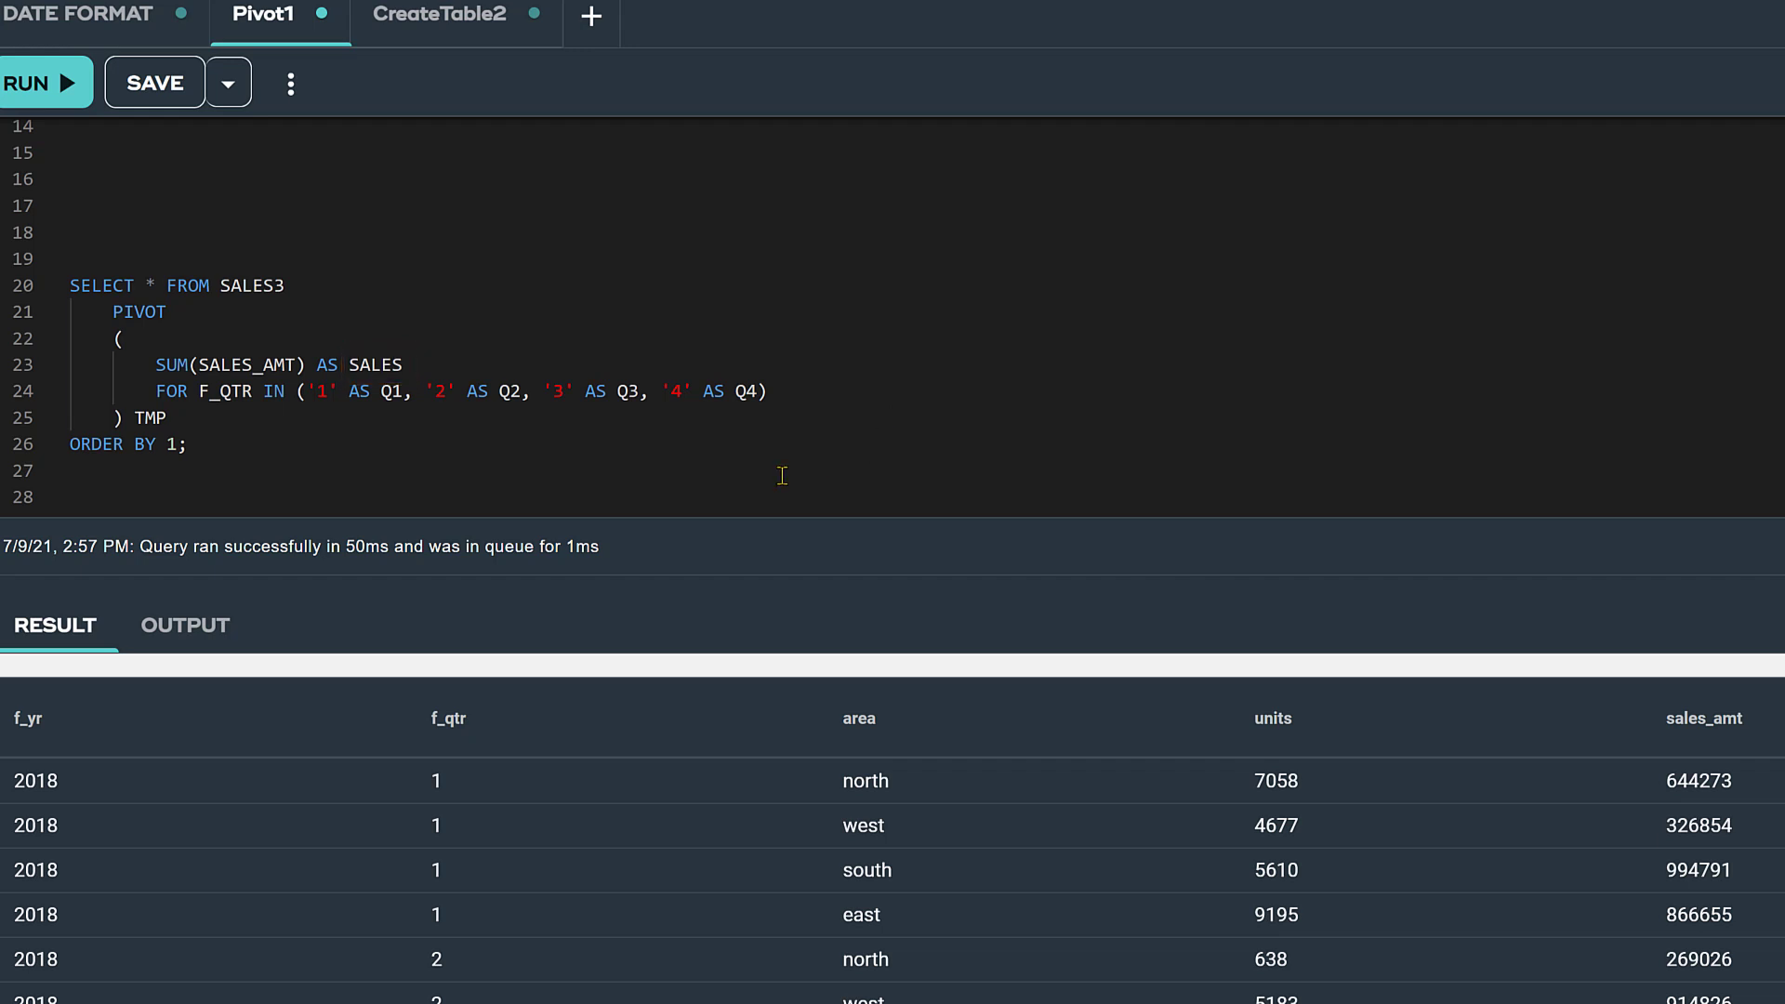
double_click(227, 390)
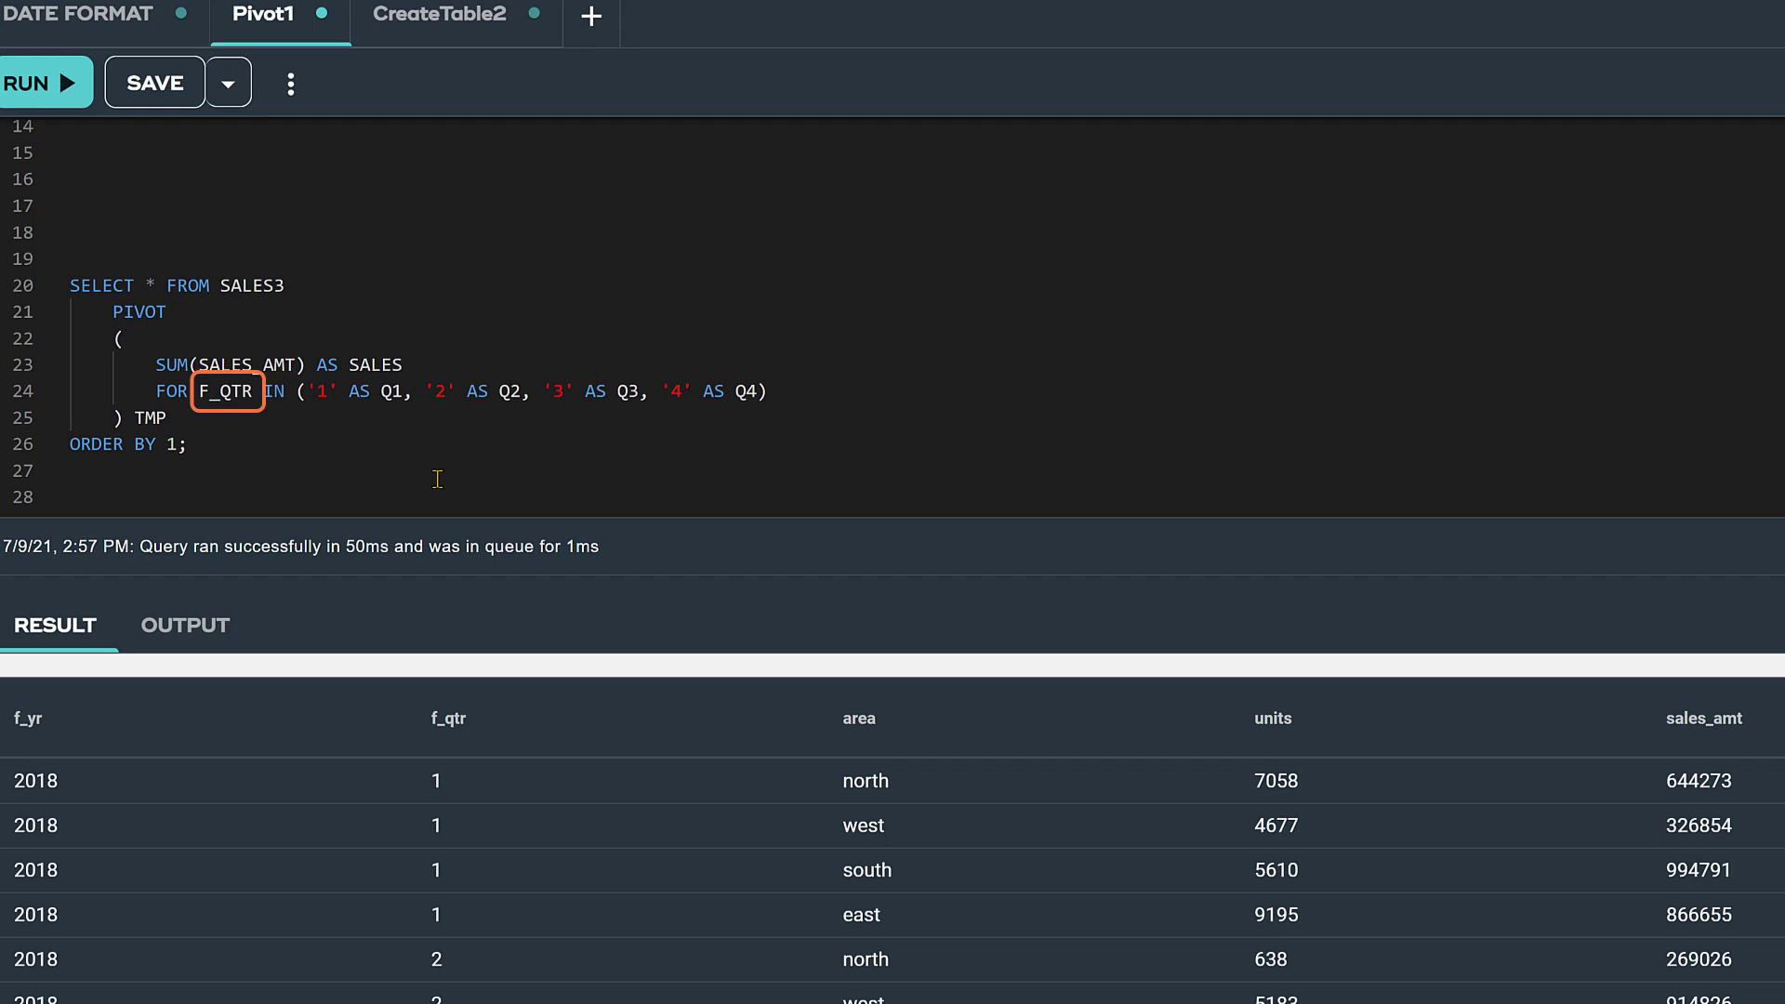
left_click(285, 462)
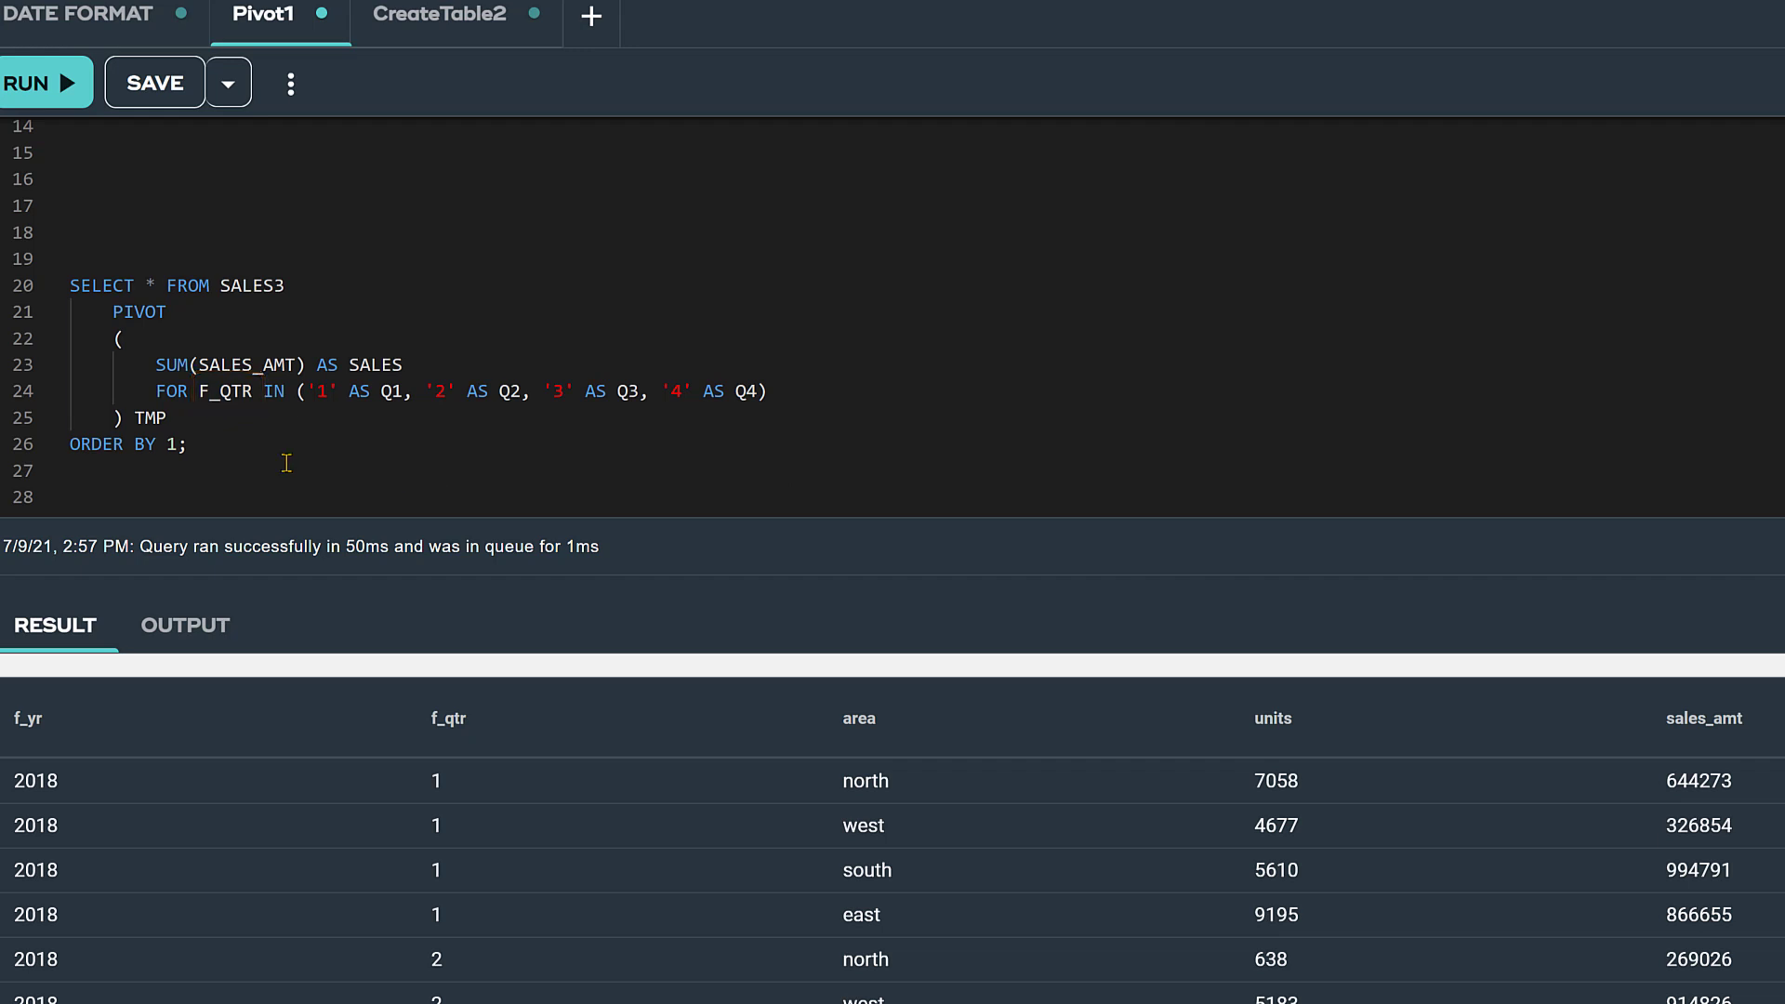
mouse_move(243, 447)
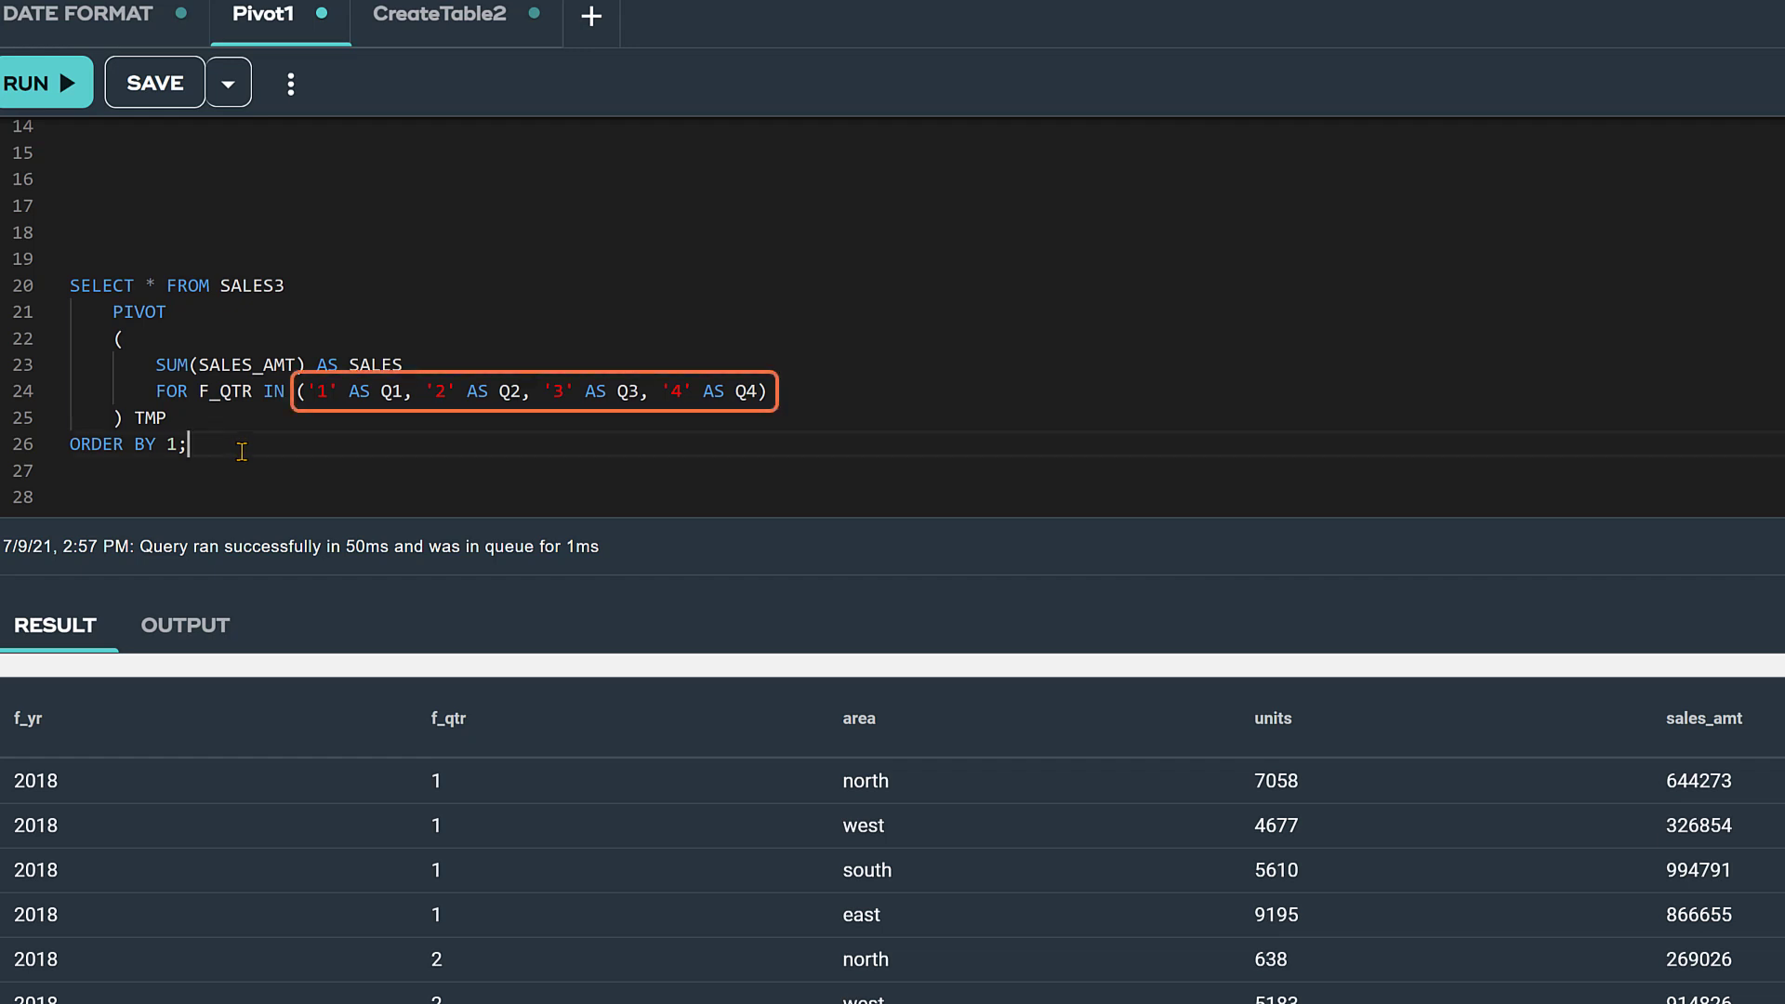
left_click(45, 81)
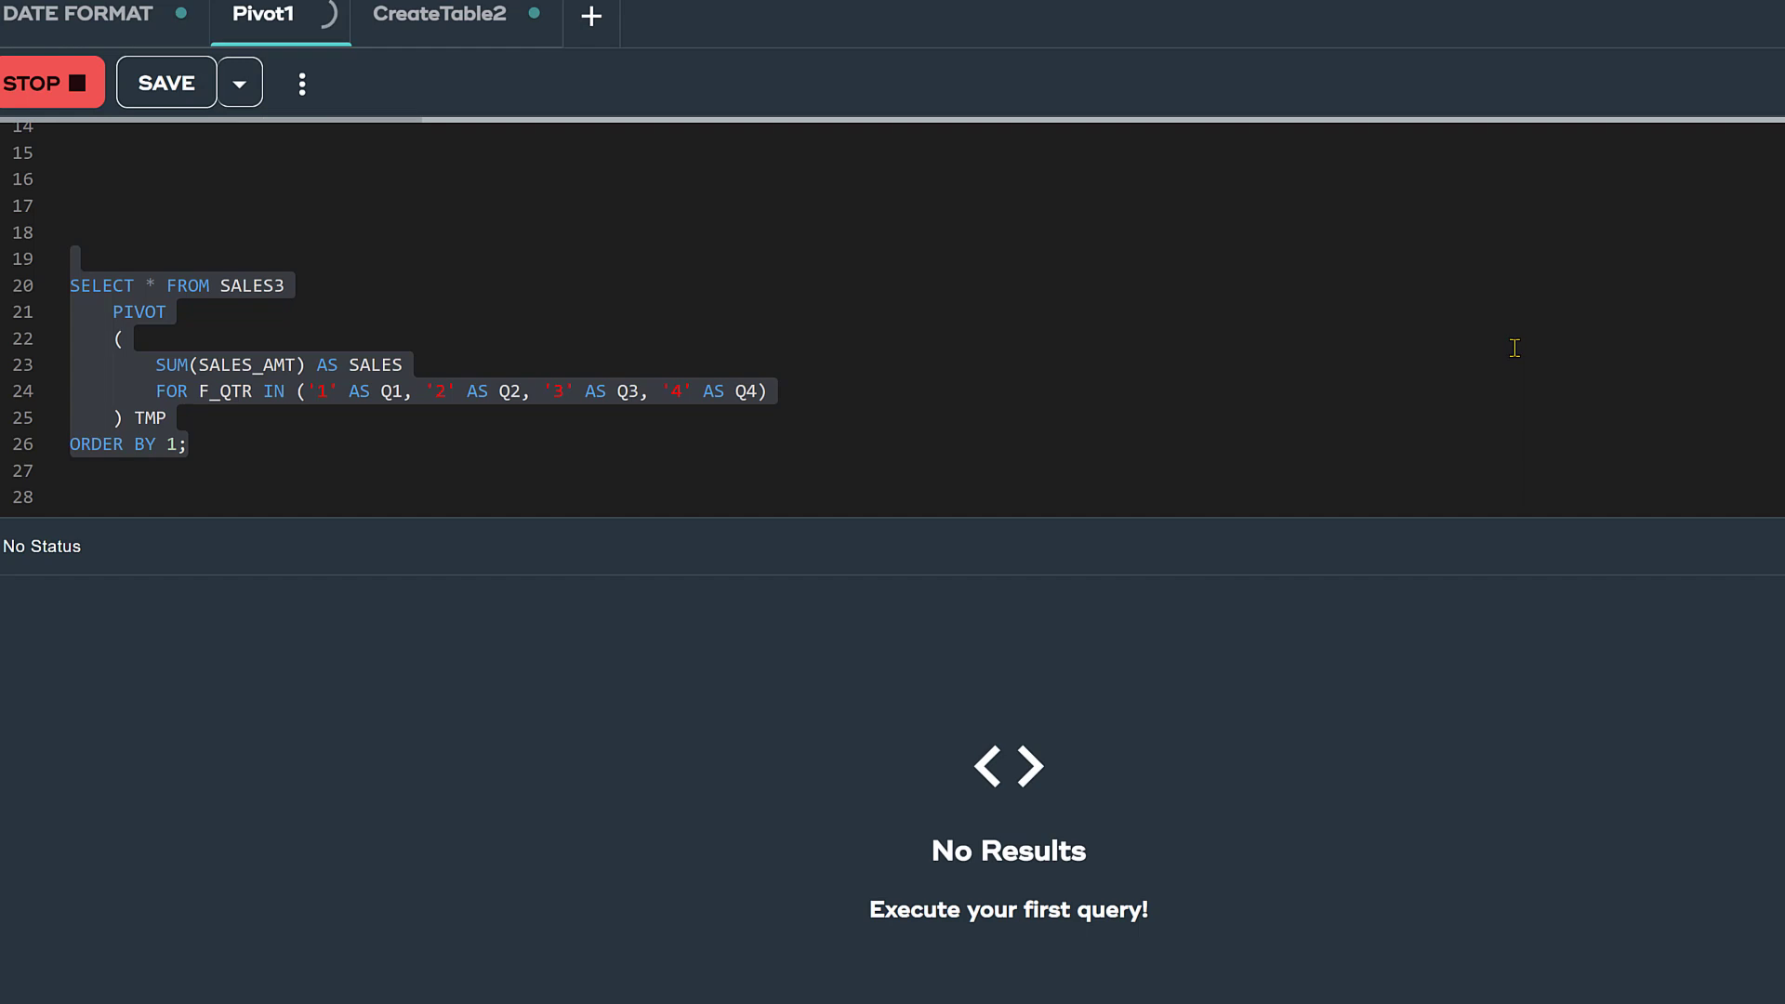
Run the PIVOT query, returning Q1_SALES, Q2_SALES and Q3_SALES columns.
left_click(30, 82)
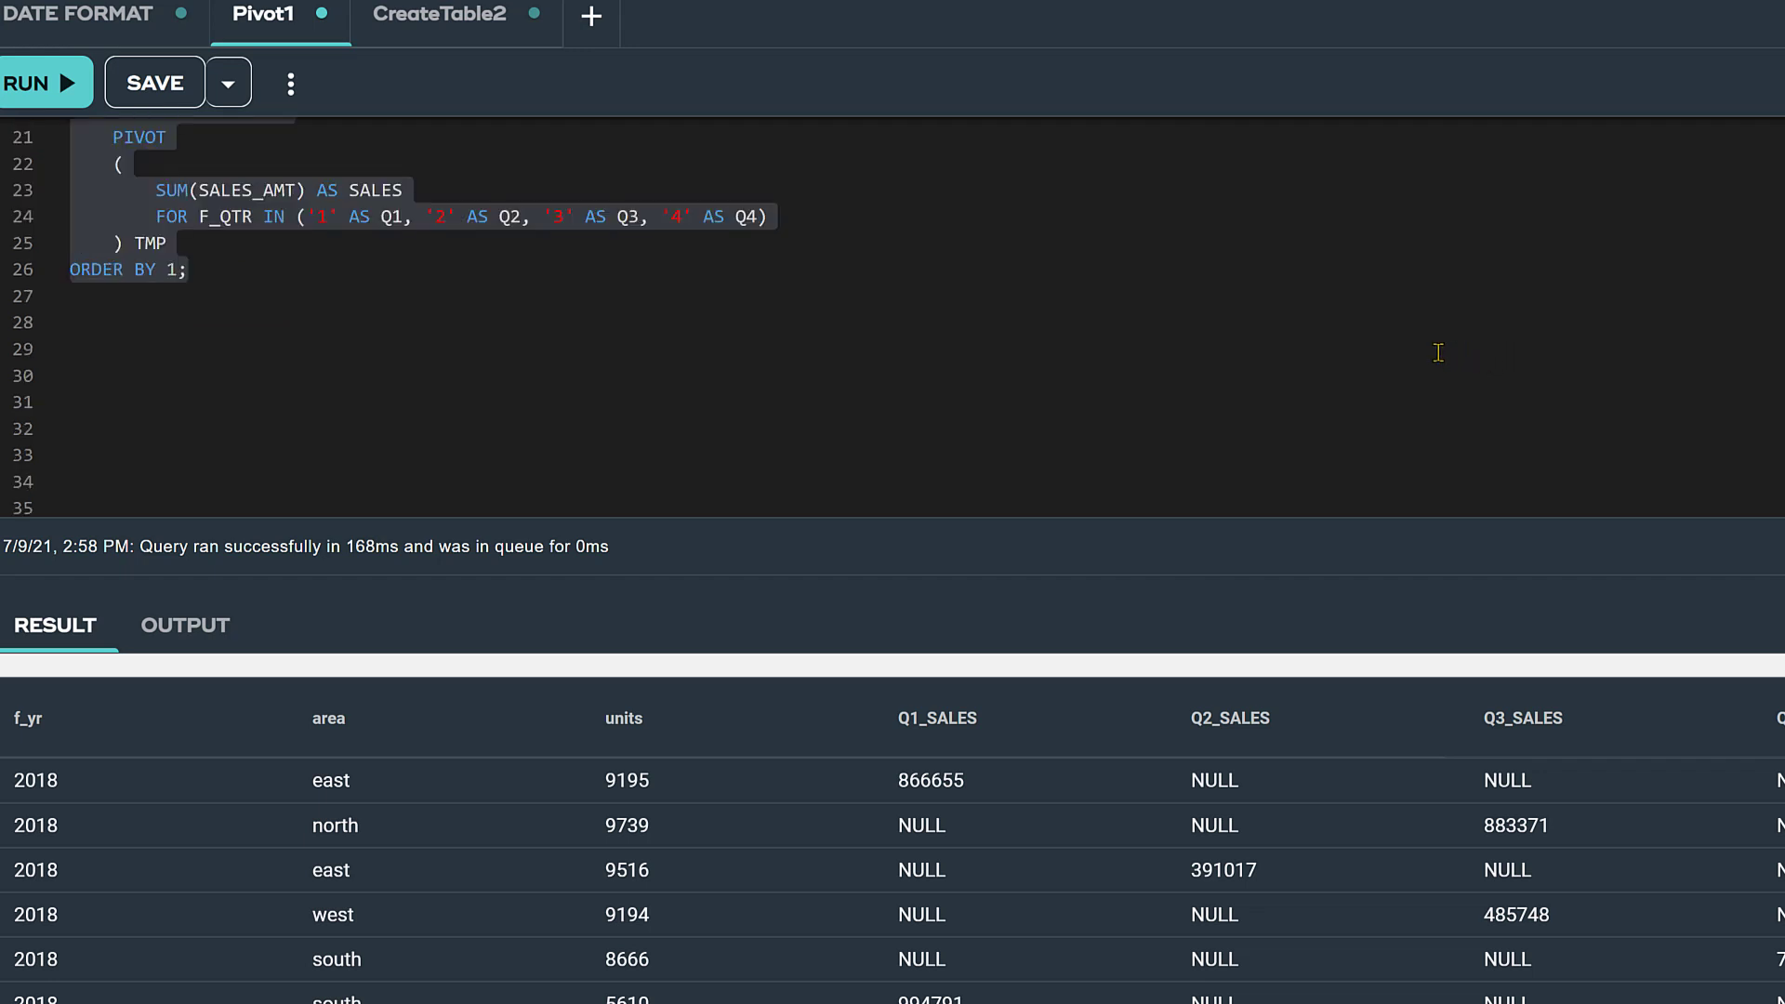
Select the derived-table PIVOT query (F_YR, F_QTR, SALES_AMT from SALES3) and run it.
scroll("down", 3)
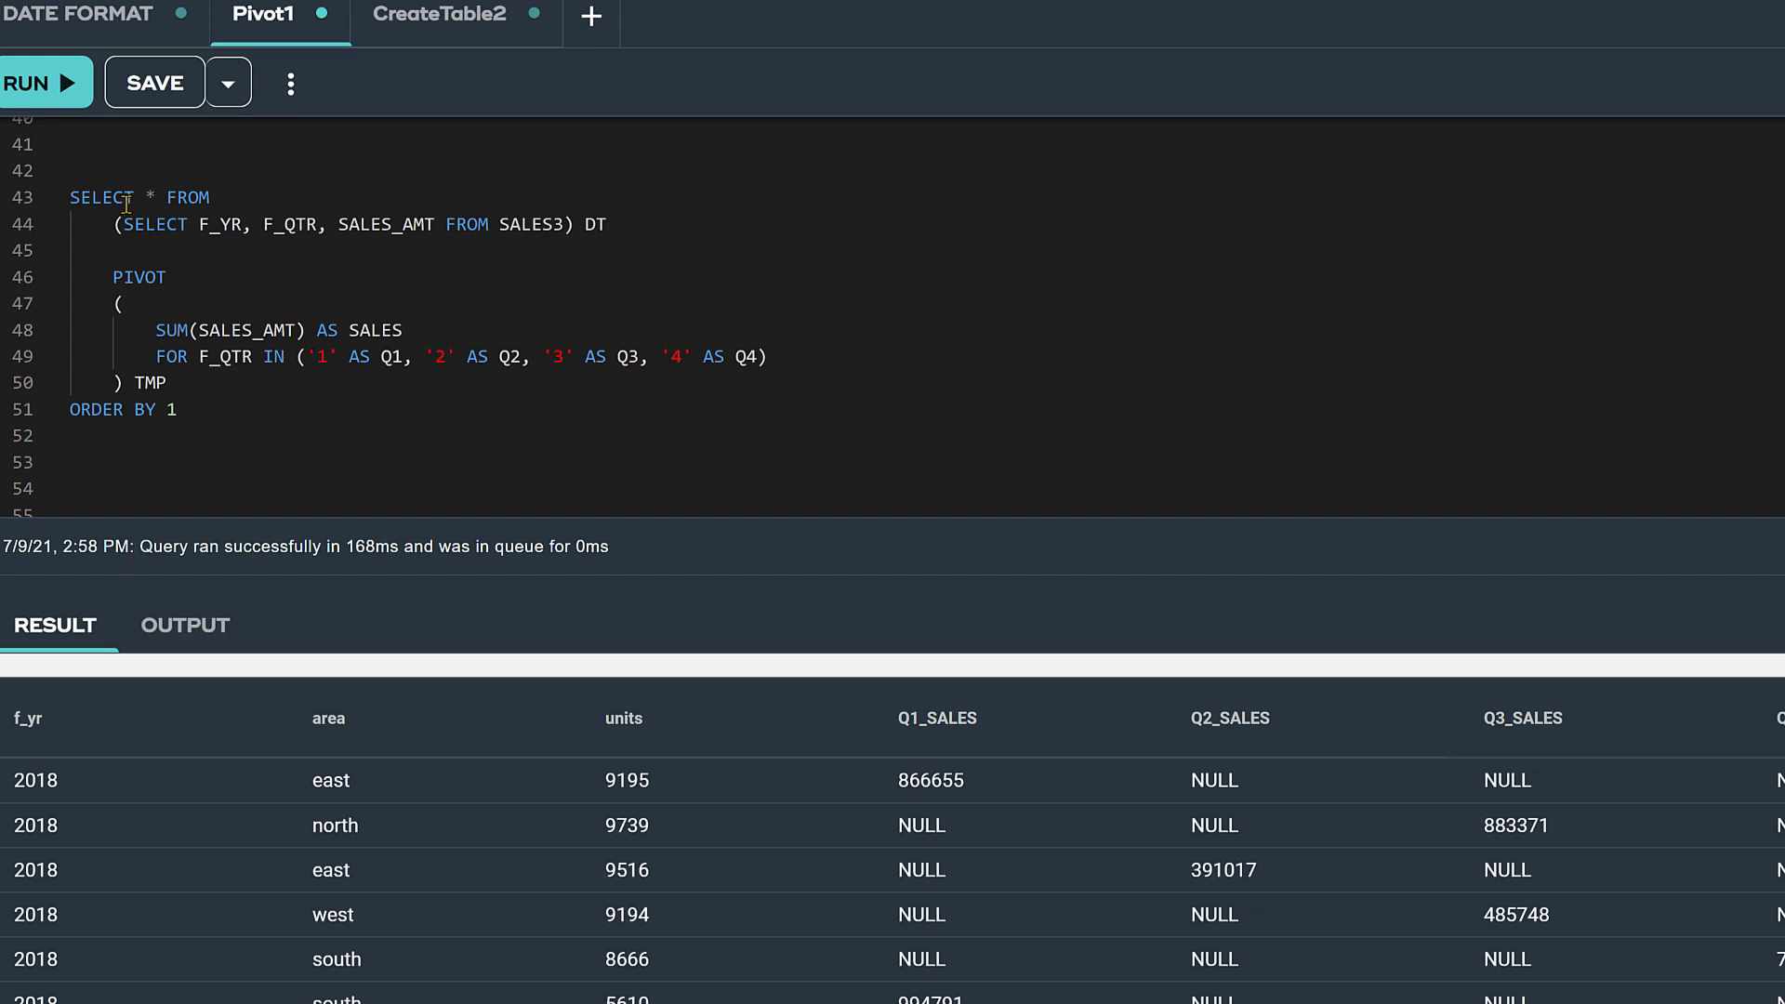
triple_click(341, 224)
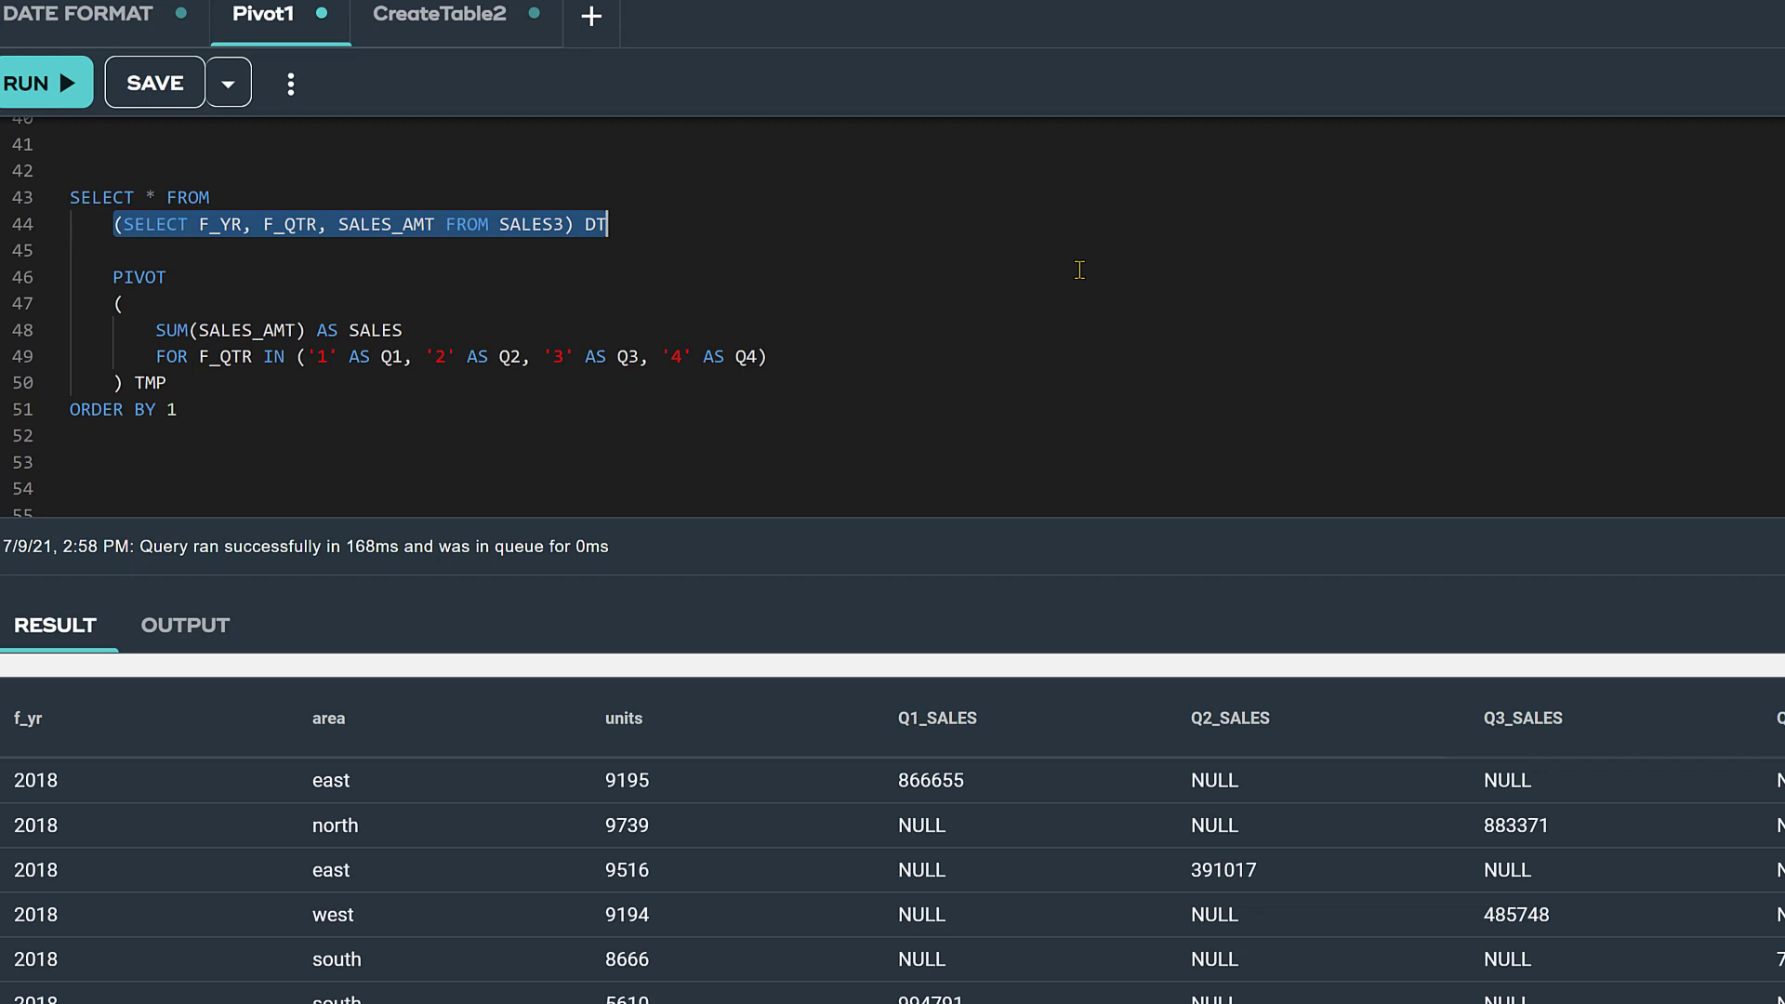
mouse_move(1091, 274)
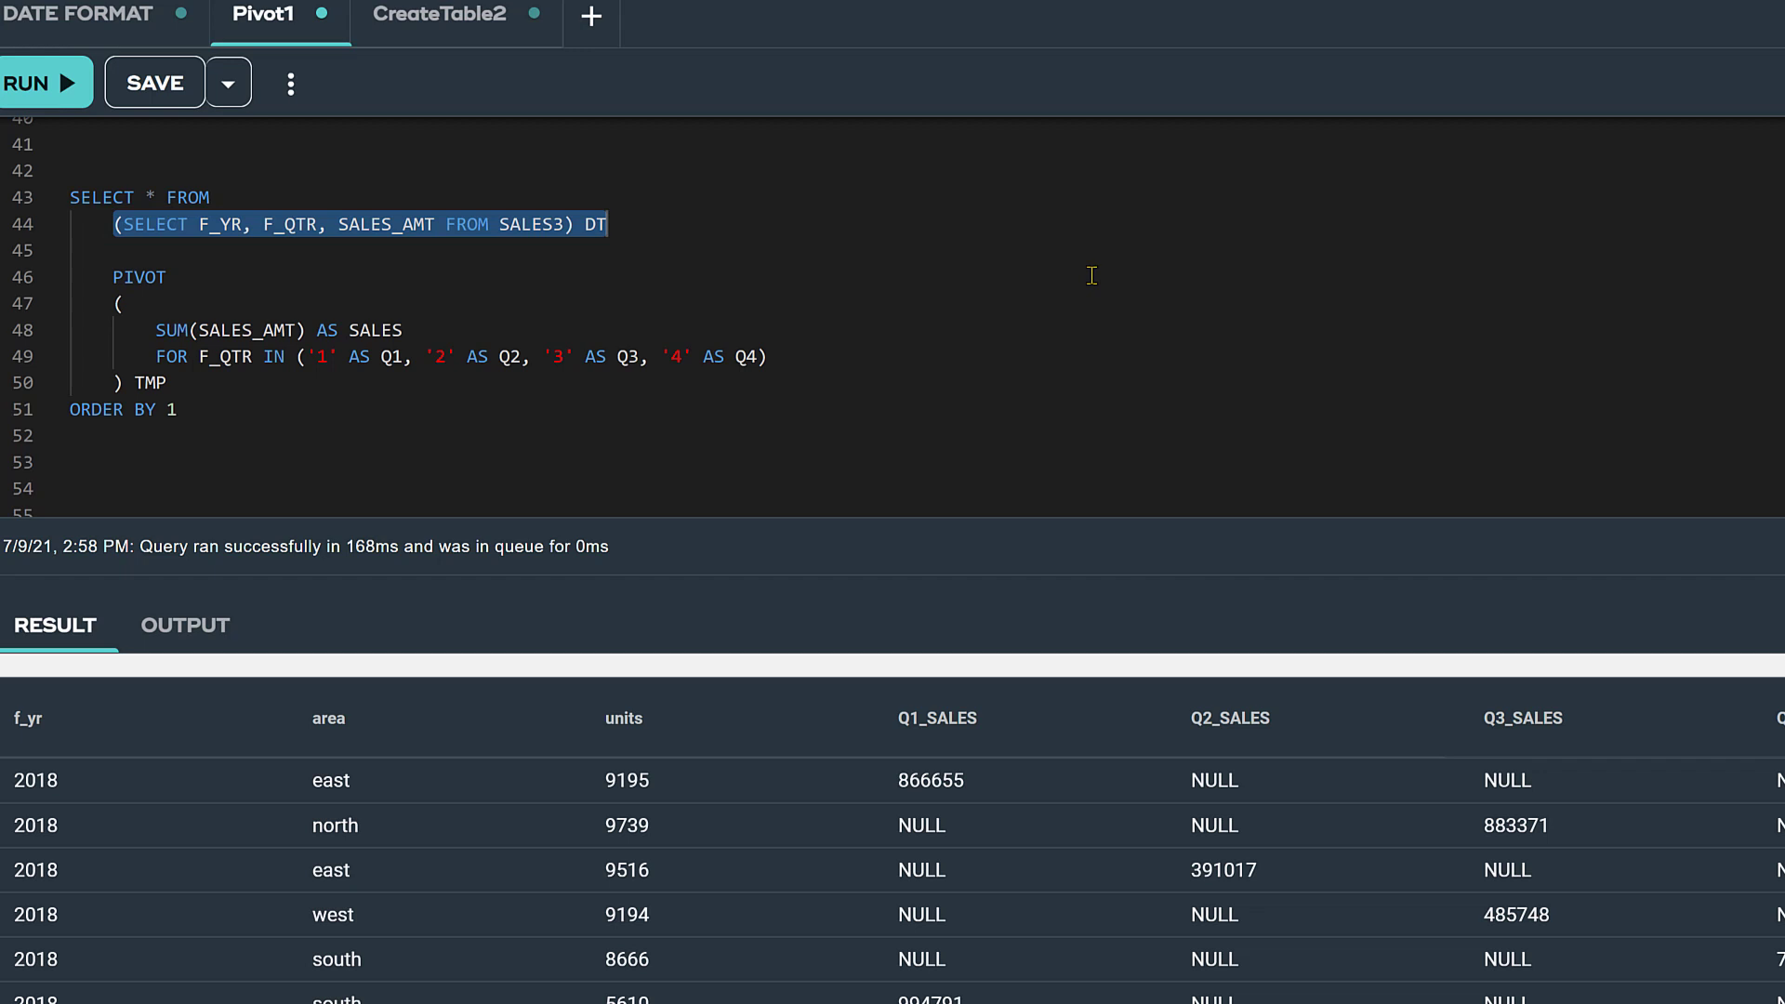
mouse_move(1080, 271)
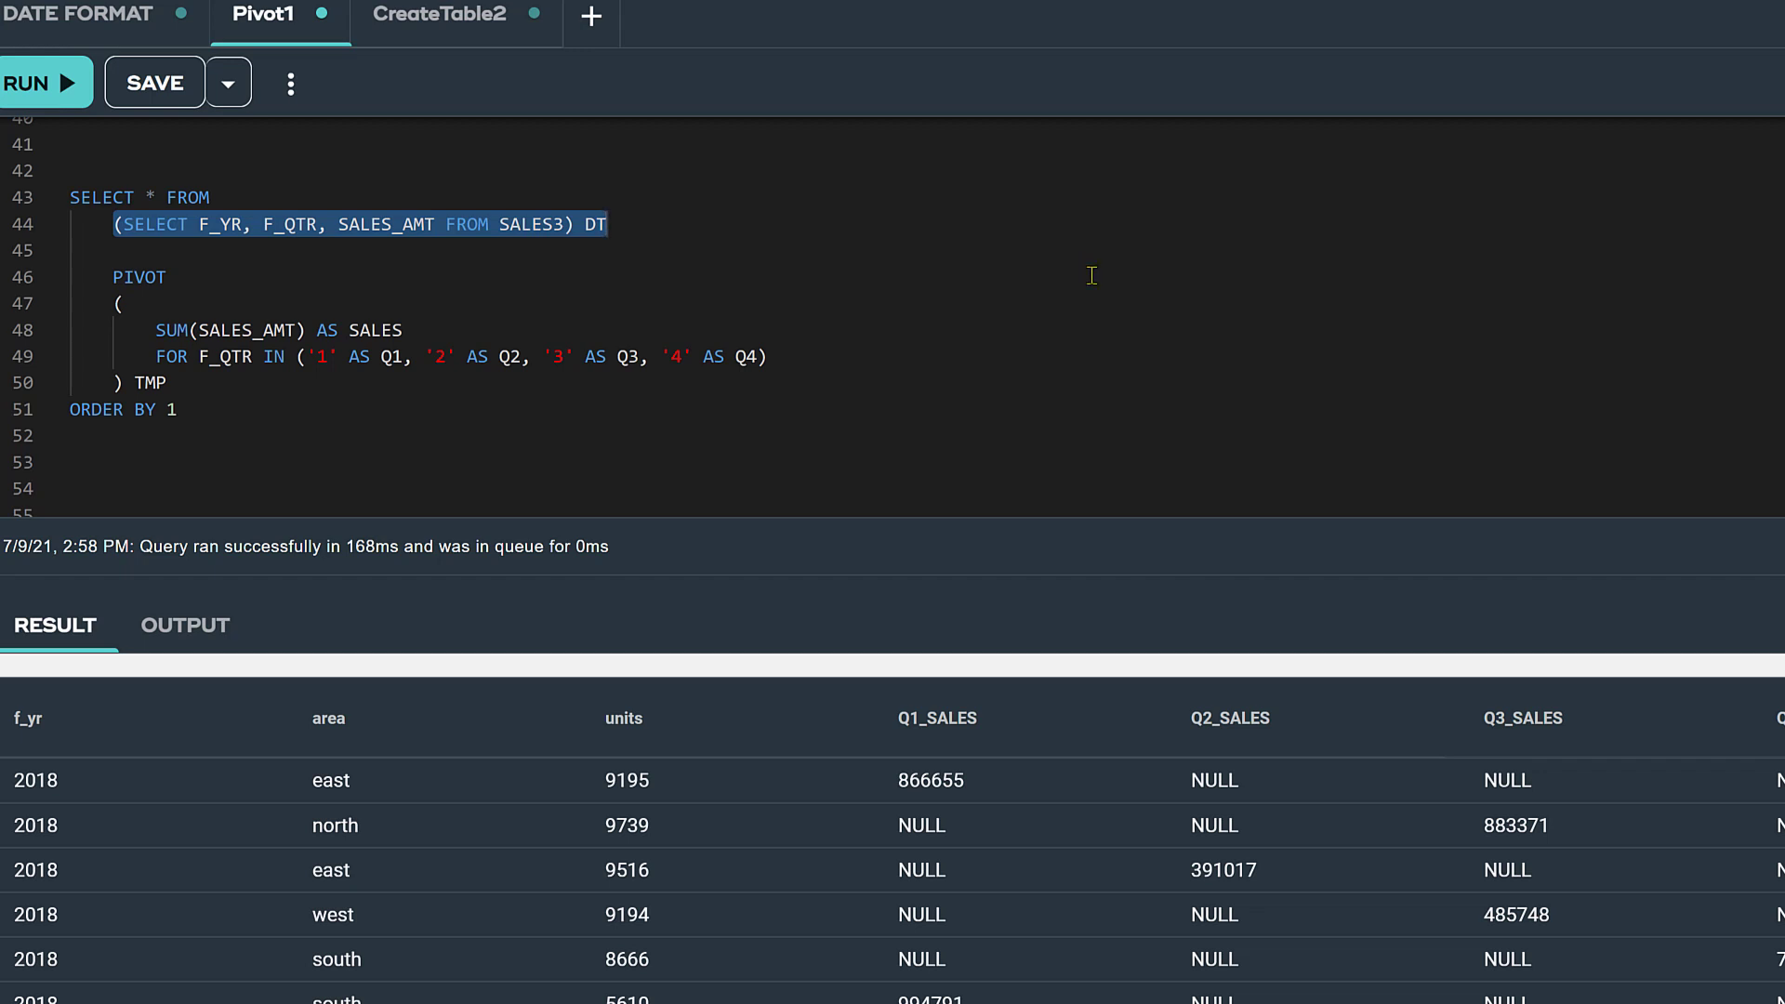
mouse_move(1079, 271)
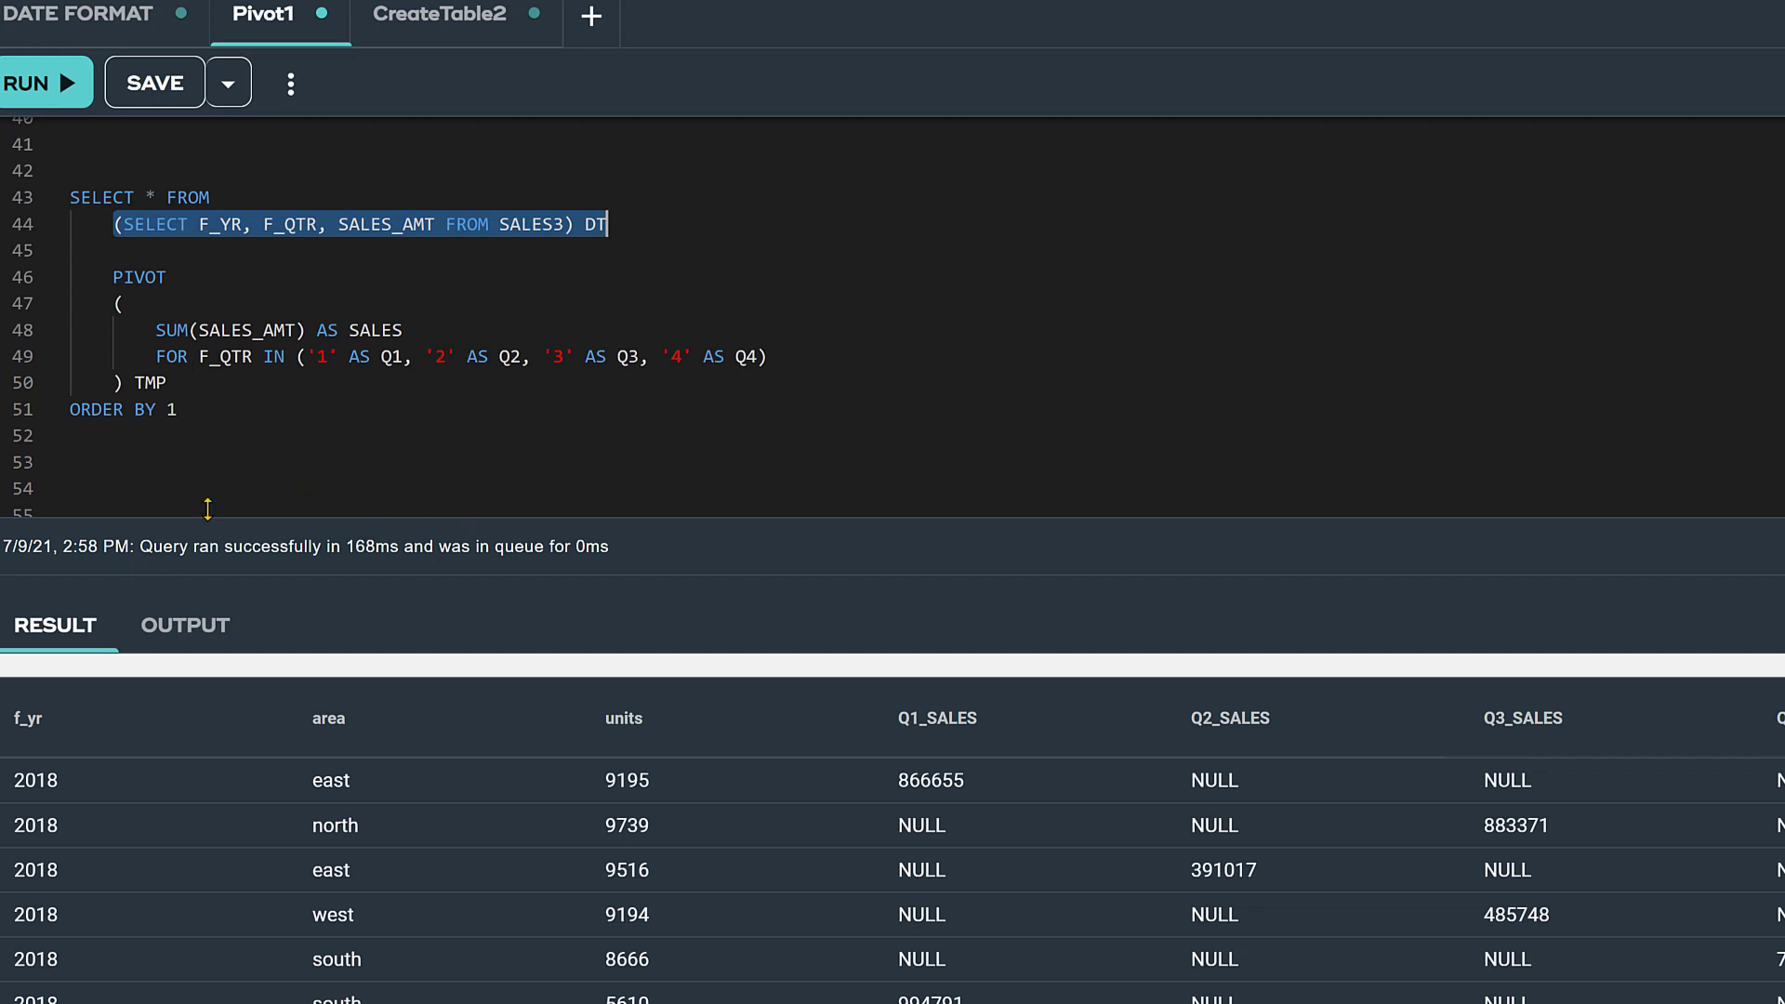
left_click_drag(607, 223, 70, 189)
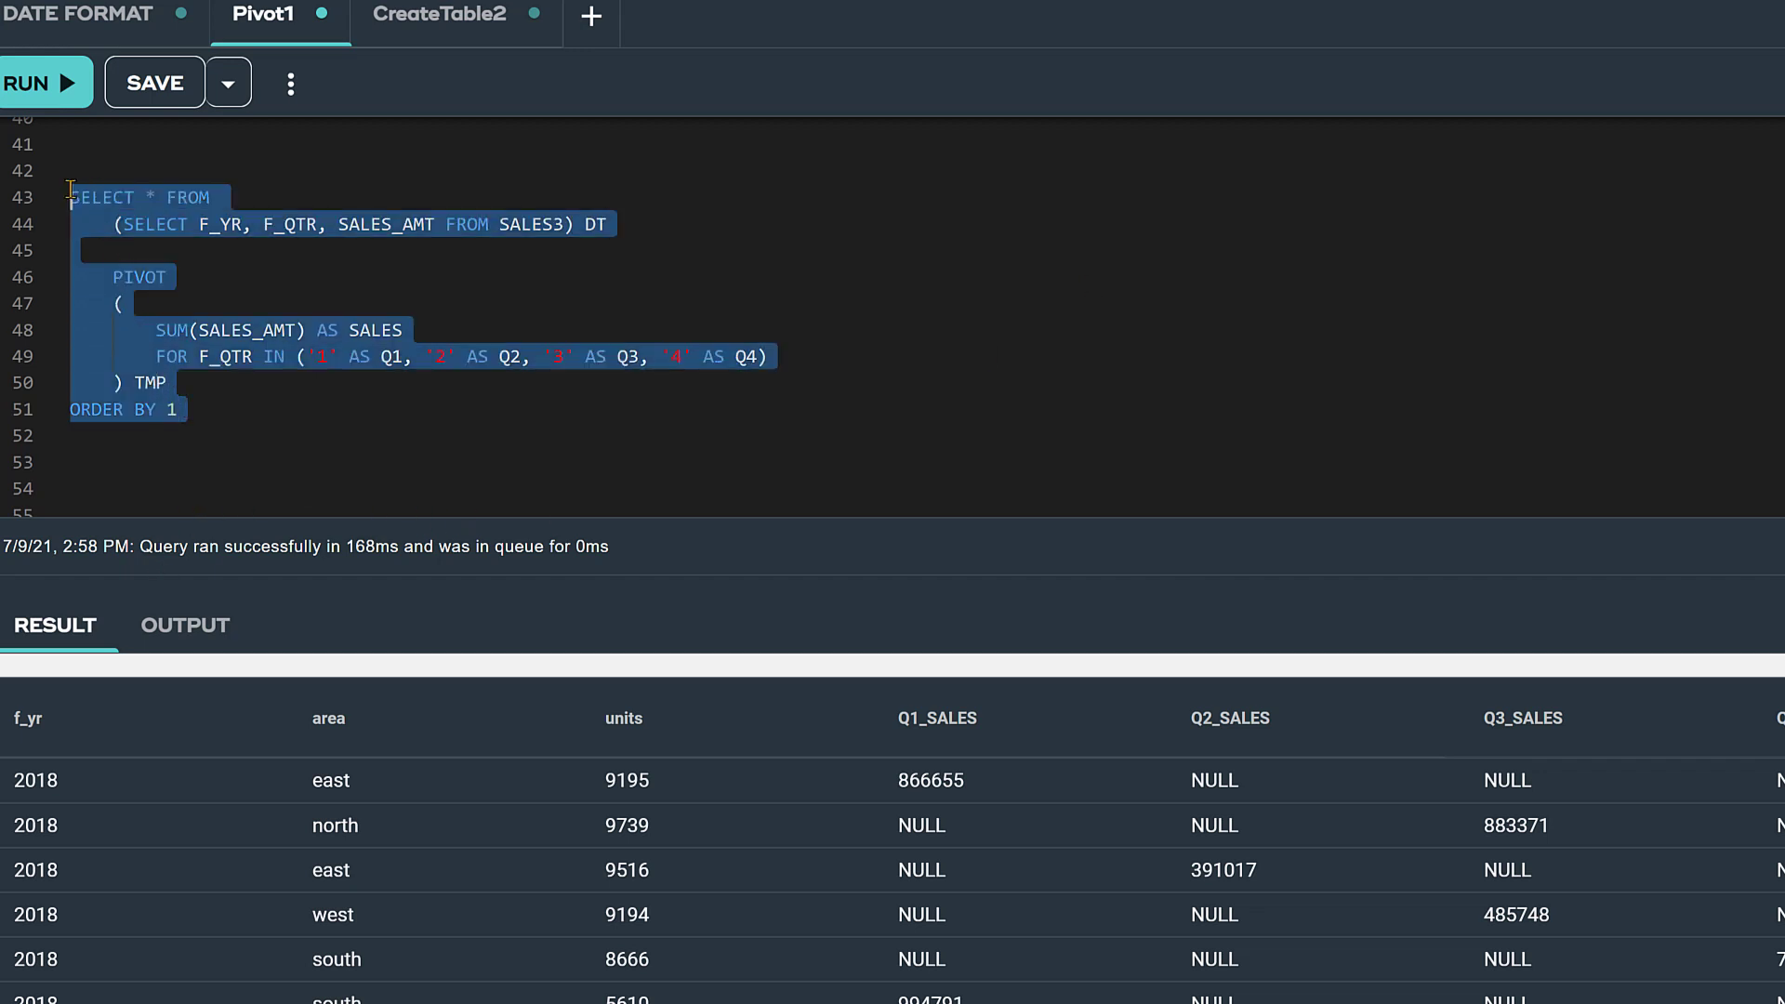
left_click(46, 82)
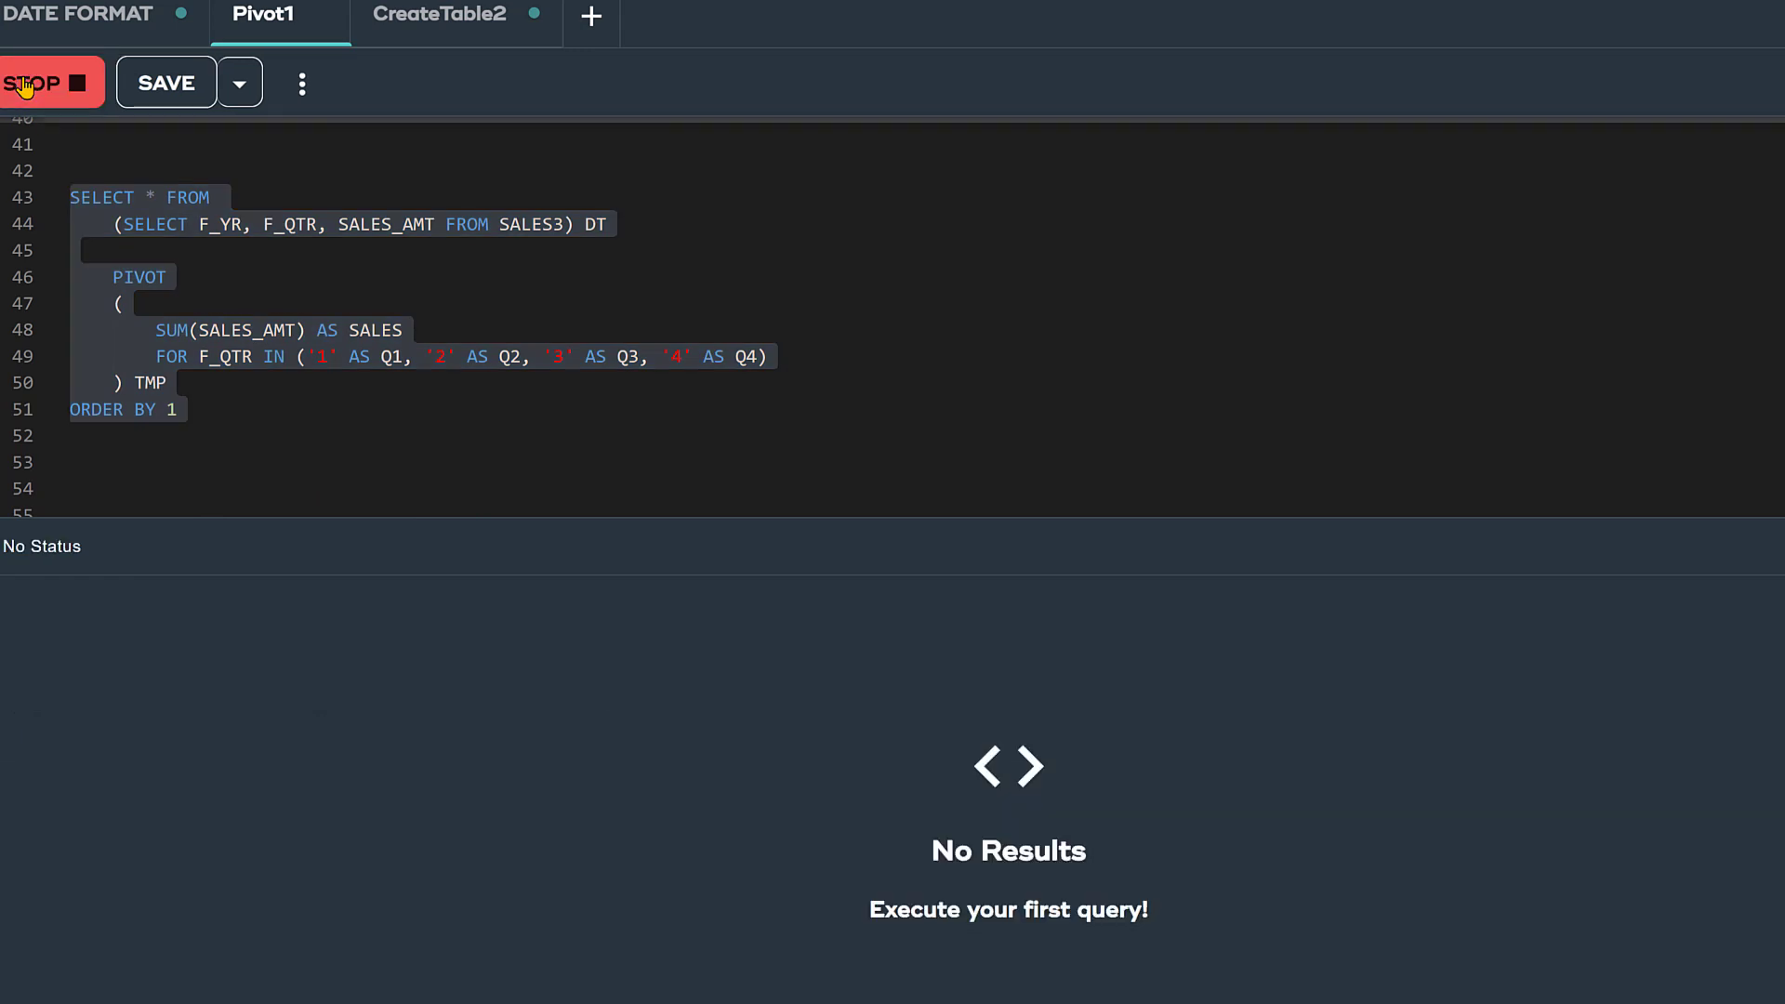